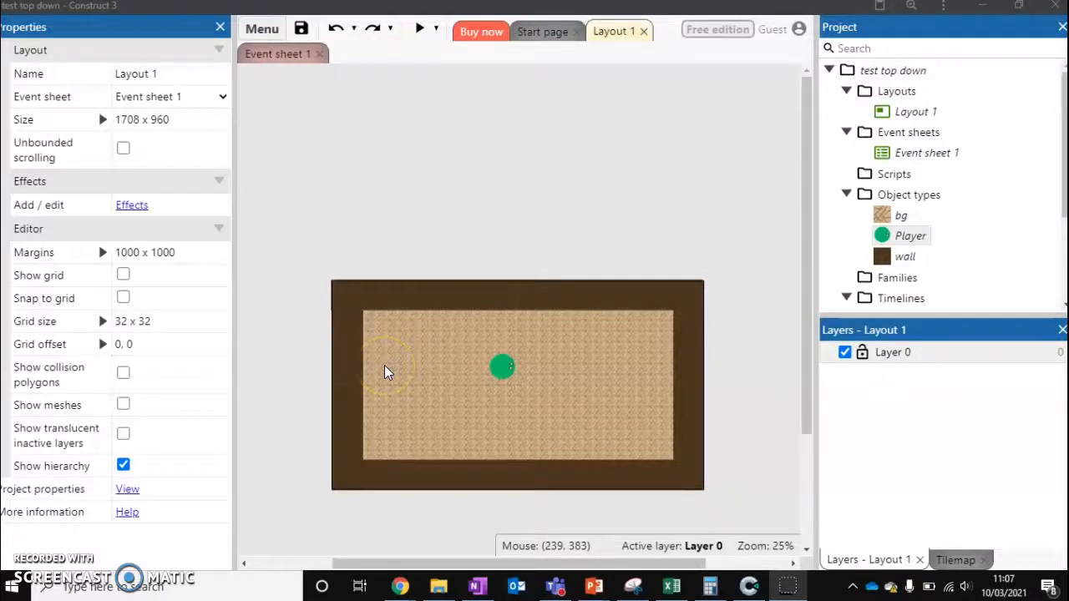
{"action": "mouse_move", "coordinate": [711, 332]}
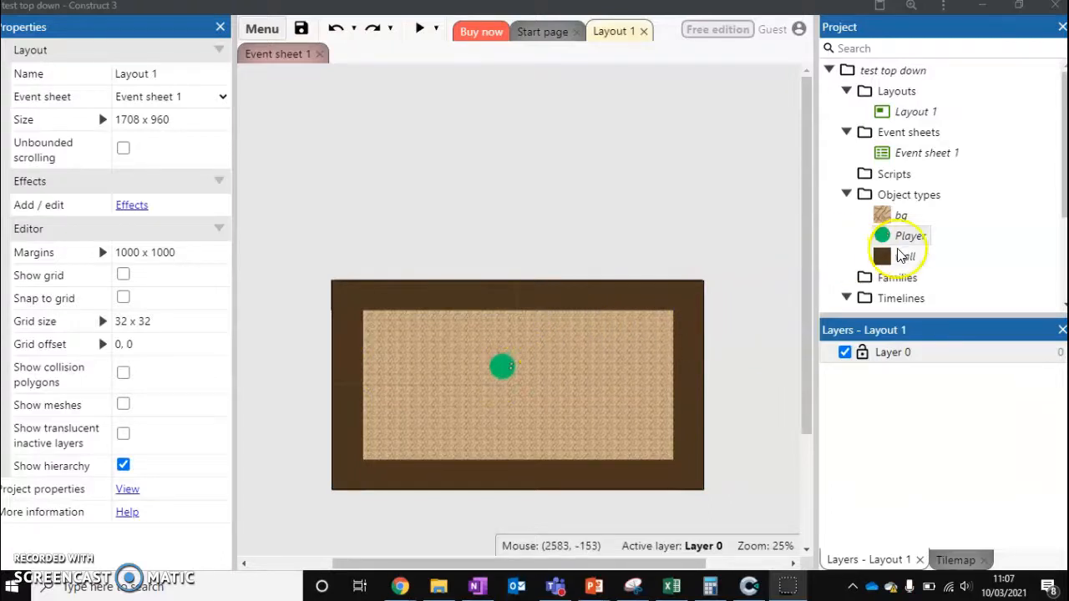
Step: Show the behaviours attached to the Player object from the Project bar
{"action": "right_click", "coordinate": [901, 236]}
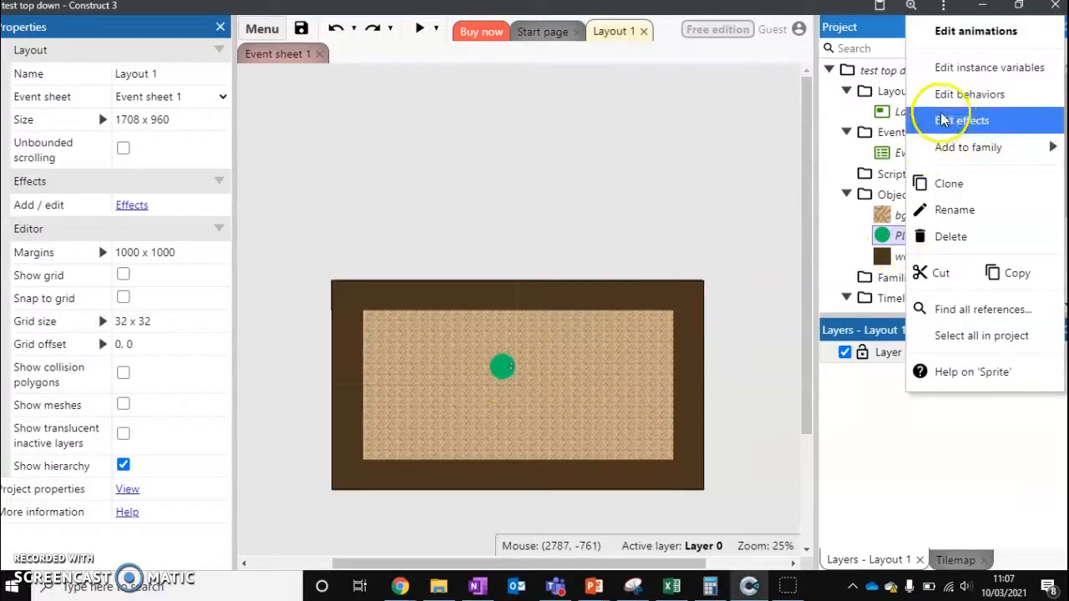
{"action": "left_click", "coordinate": [969, 94]}
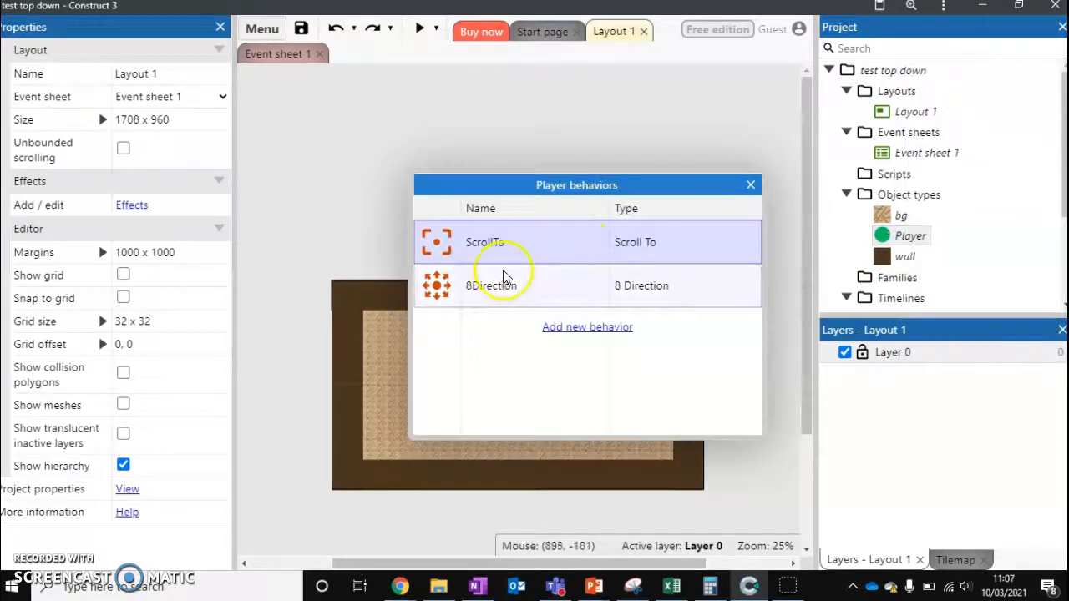
Step: Delete the 8 Direction behaviour from Player
{"action": "right_click", "coordinate": [491, 284]}
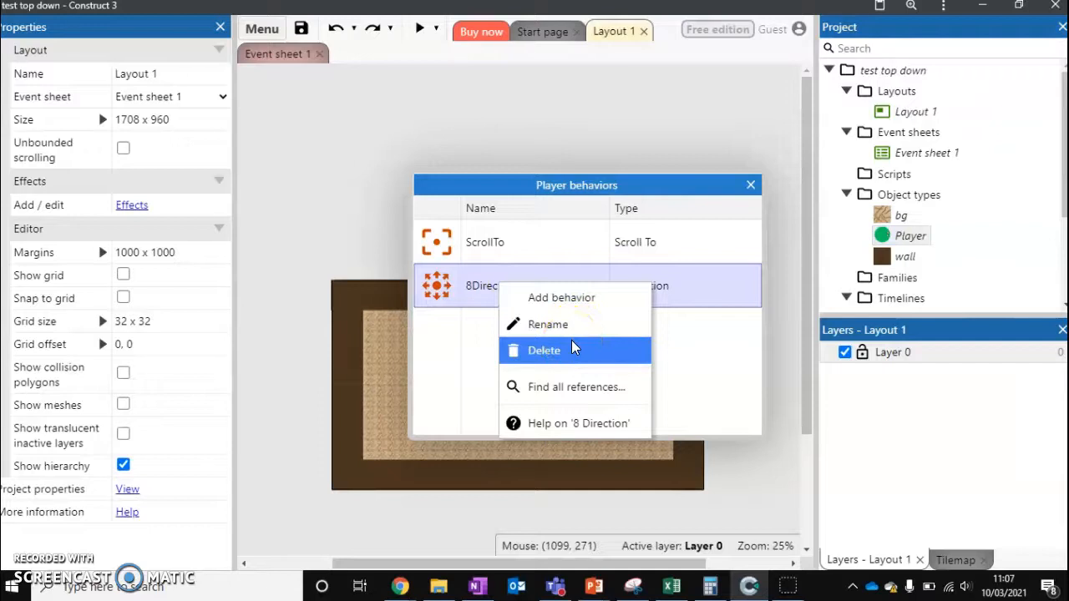
{"action": "left_click", "coordinate": [562, 297]}
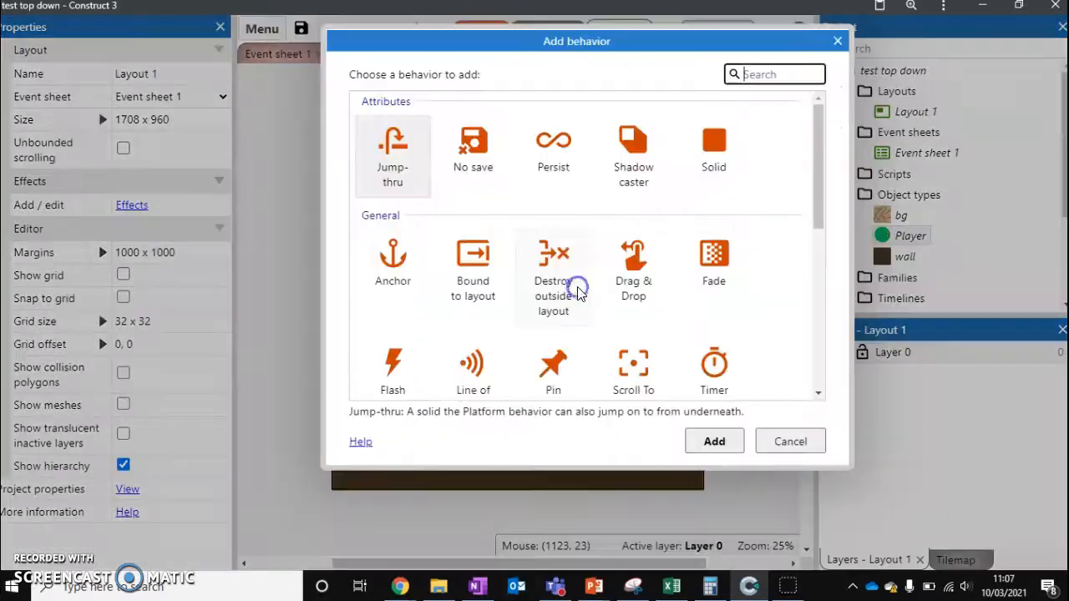
Step: Add the Car movement behaviour to Player
{"action": "scroll", "scroll_direction": "down", "scroll_amount": 3}
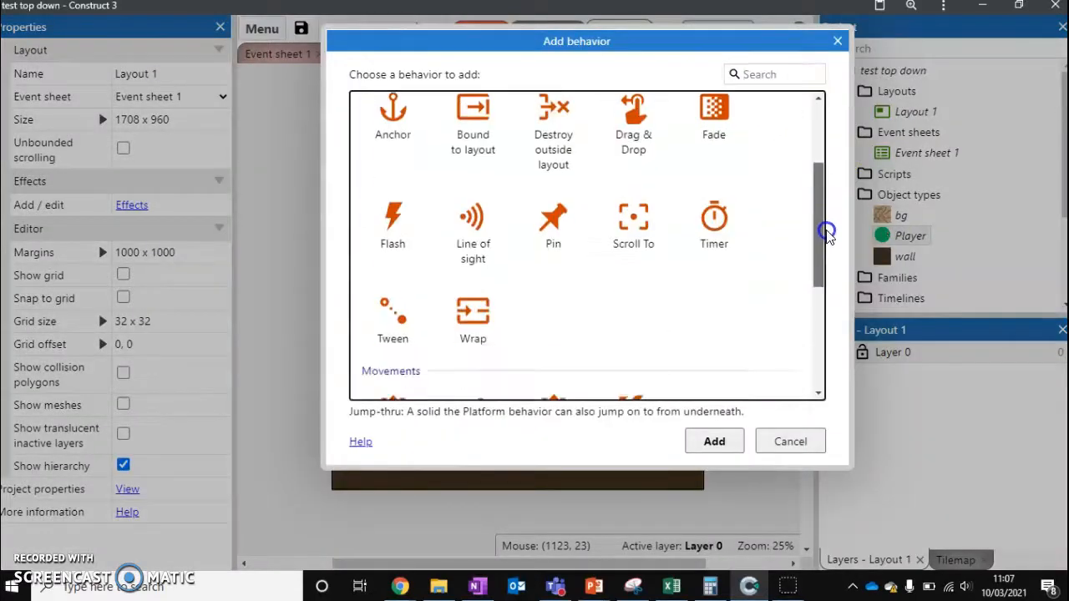
{"action": "scroll", "scroll_direction": "down", "scroll_amount": 3}
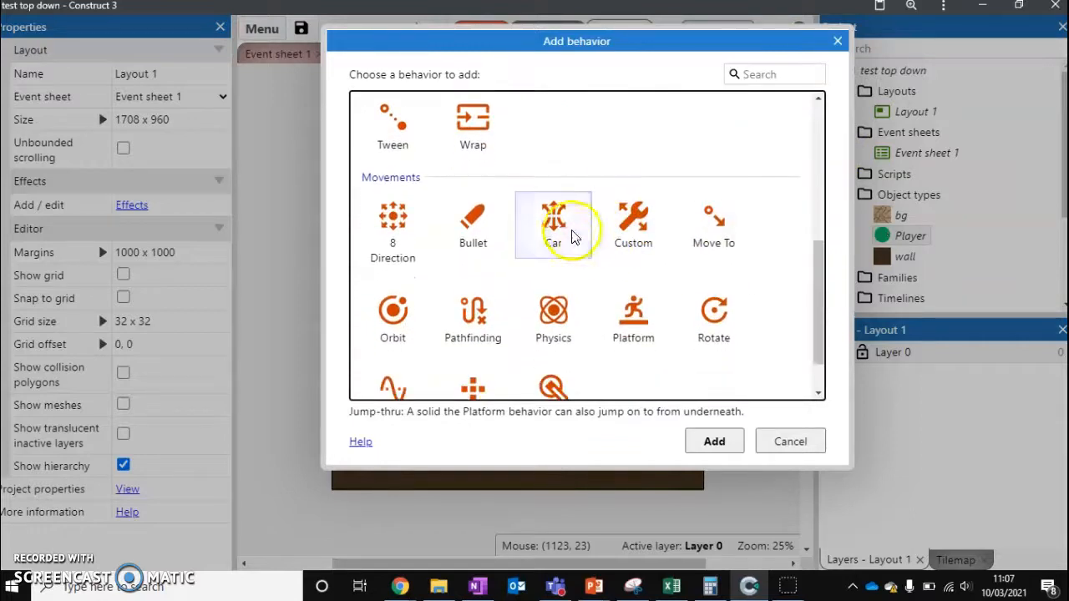
{"action": "left_click", "coordinate": [553, 220]}
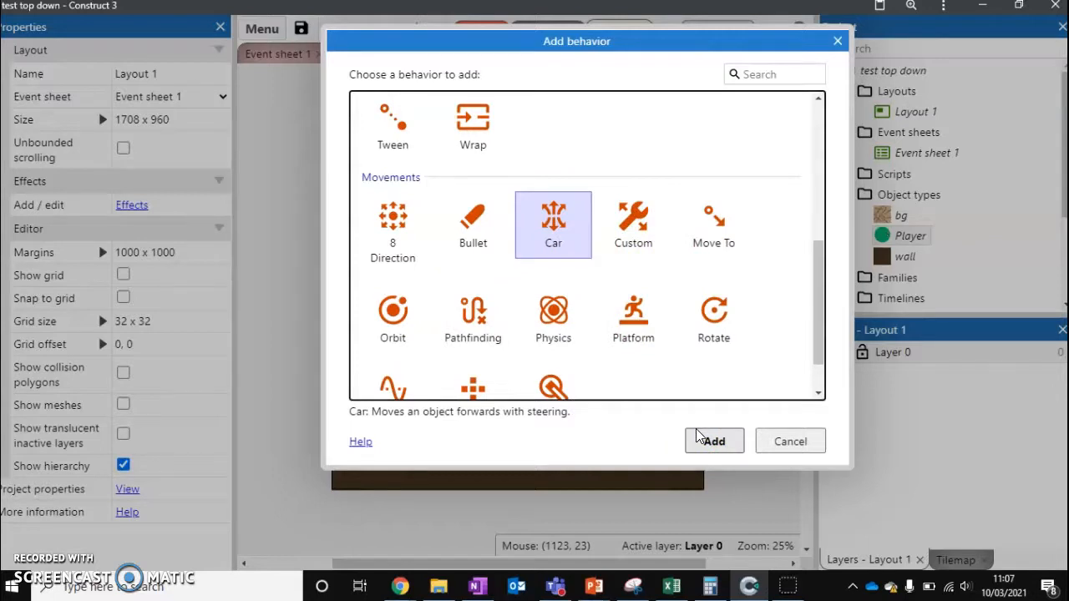
{"action": "left_click", "coordinate": [716, 441]}
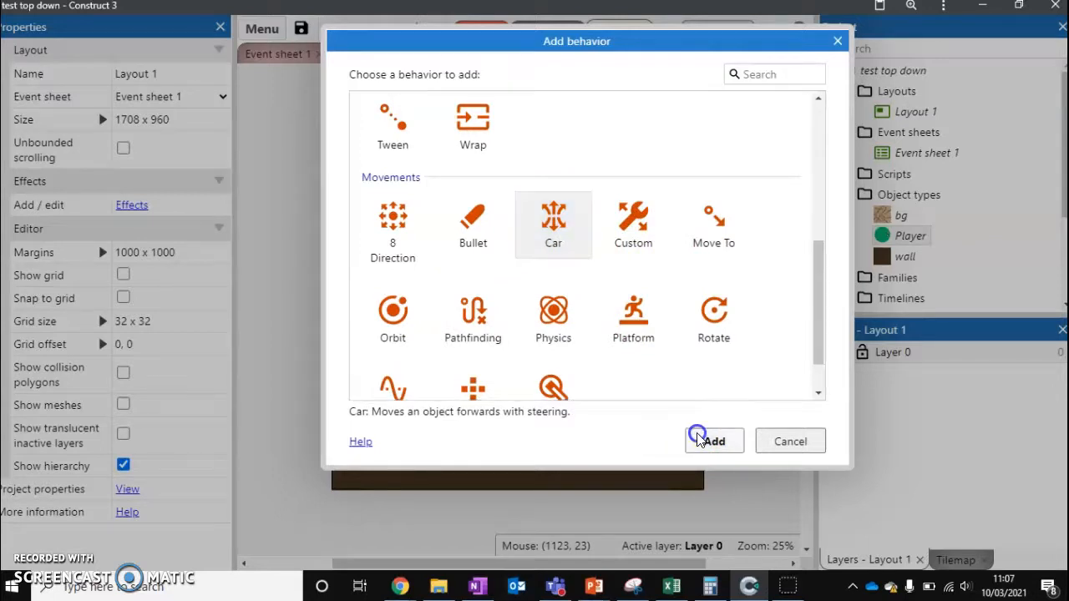
{"action": "left_click", "coordinate": [709, 441]}
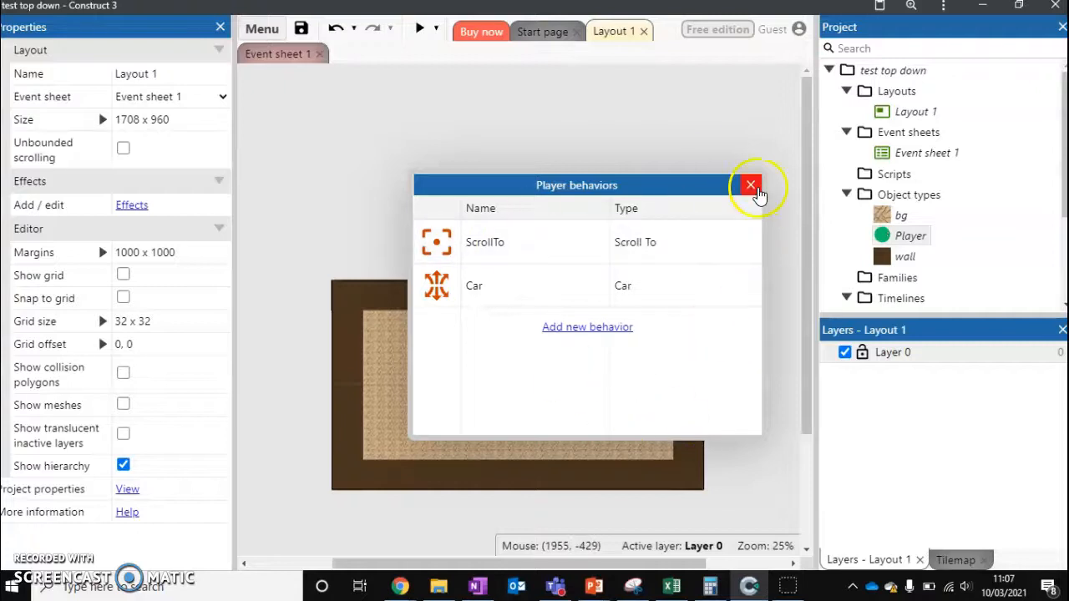
Step: Close the behaviours list and reveal Player's Car properties (max speed 350, acceleration 200, steer speed 225)
{"action": "left_click", "coordinate": [750, 183]}
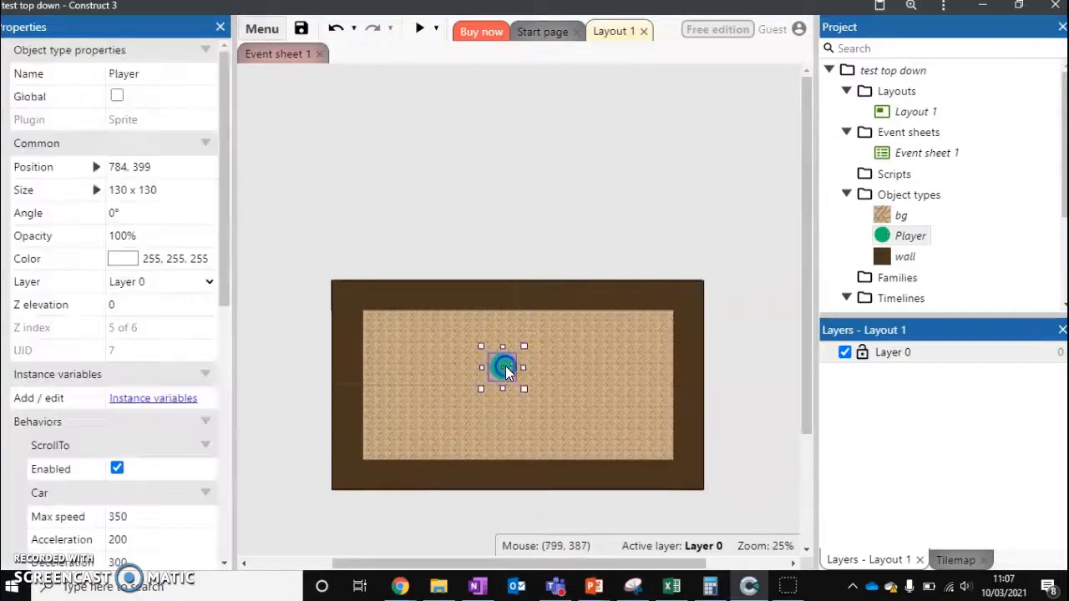
{"action": "scroll", "scroll_direction": "down", "scroll_amount": 3}
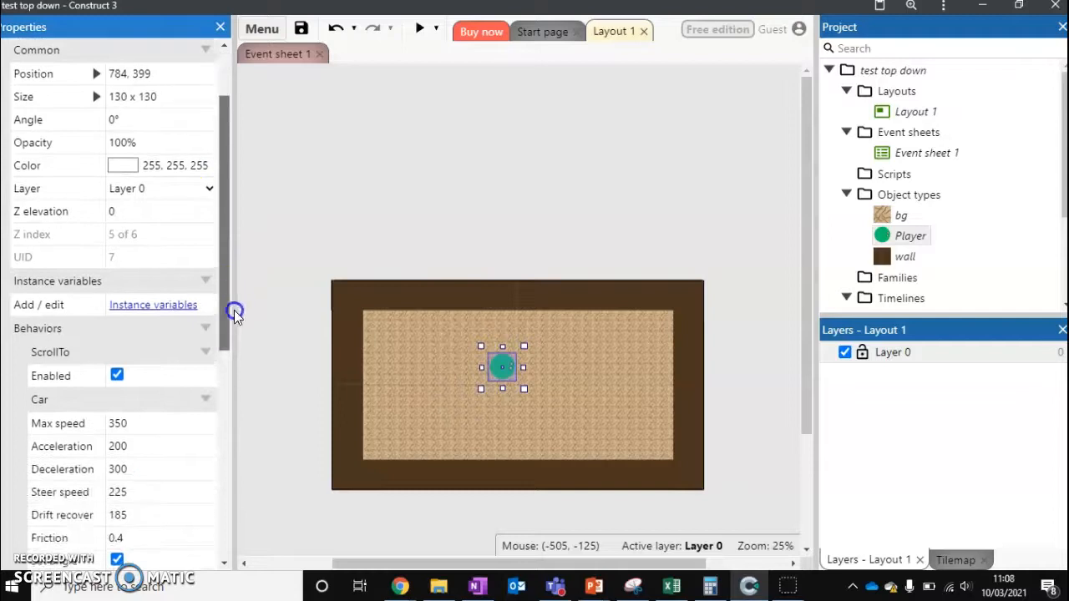
{"action": "scroll", "scroll_direction": "down", "scroll_amount": 3}
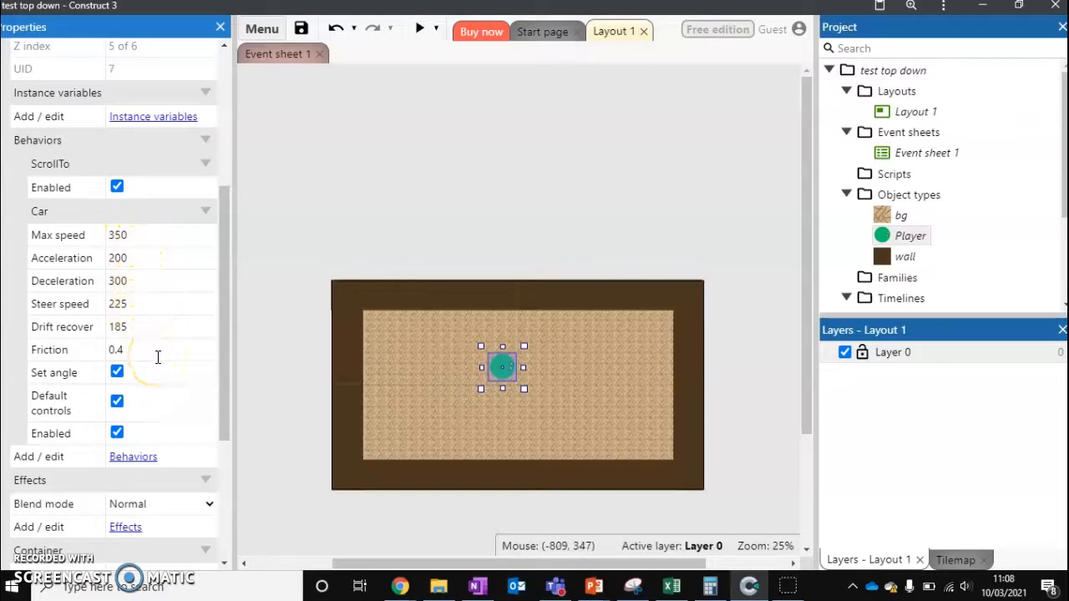
{"action": "mouse_move", "coordinate": [160, 377]}
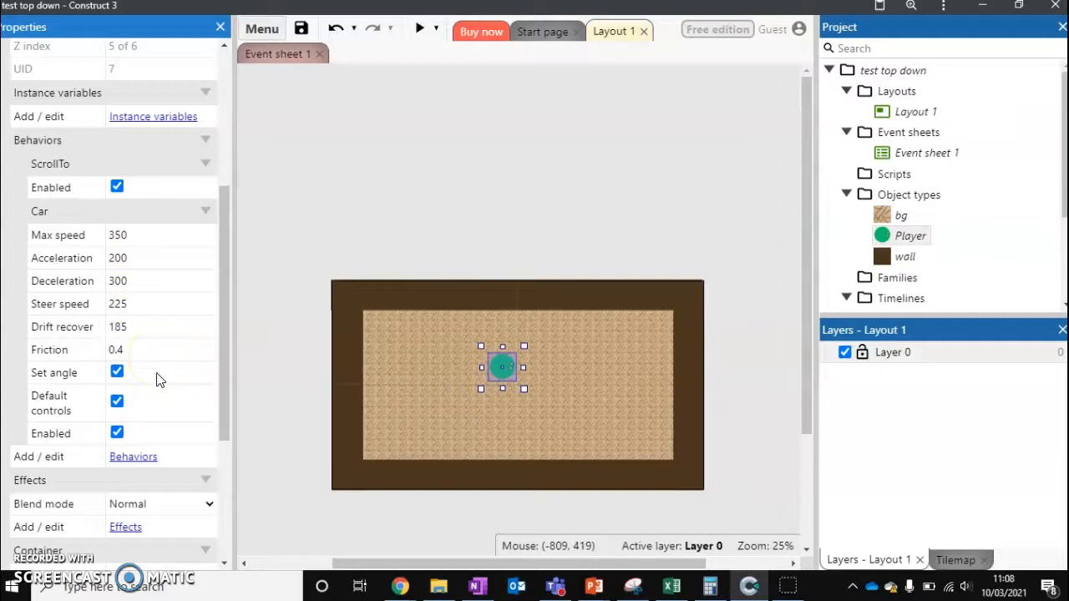
{"action": "mouse_move", "coordinate": [685, 47]}
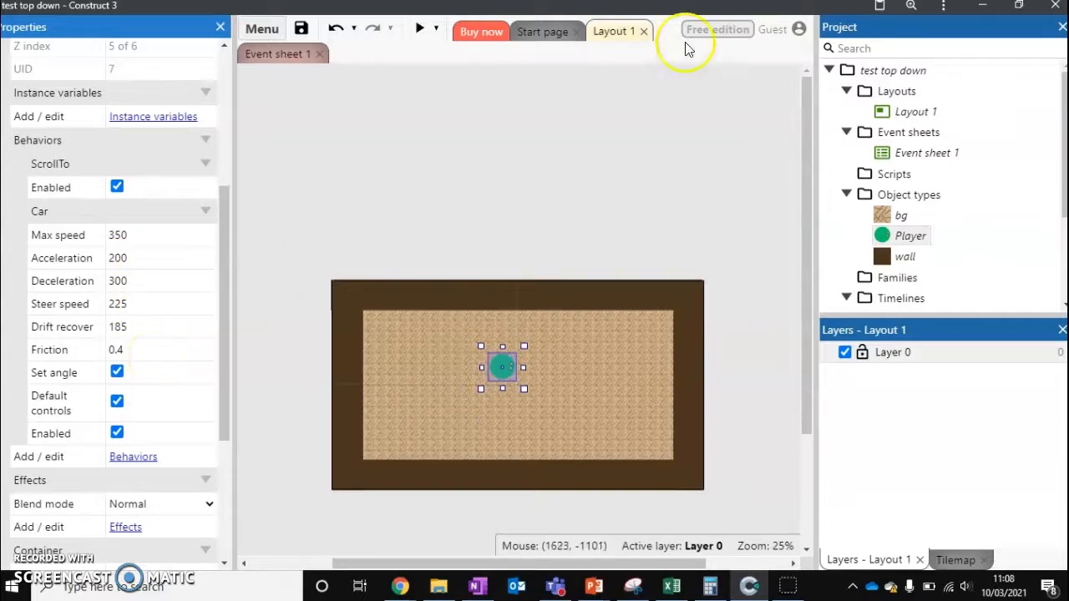
{"action": "left_click", "coordinate": [419, 28]}
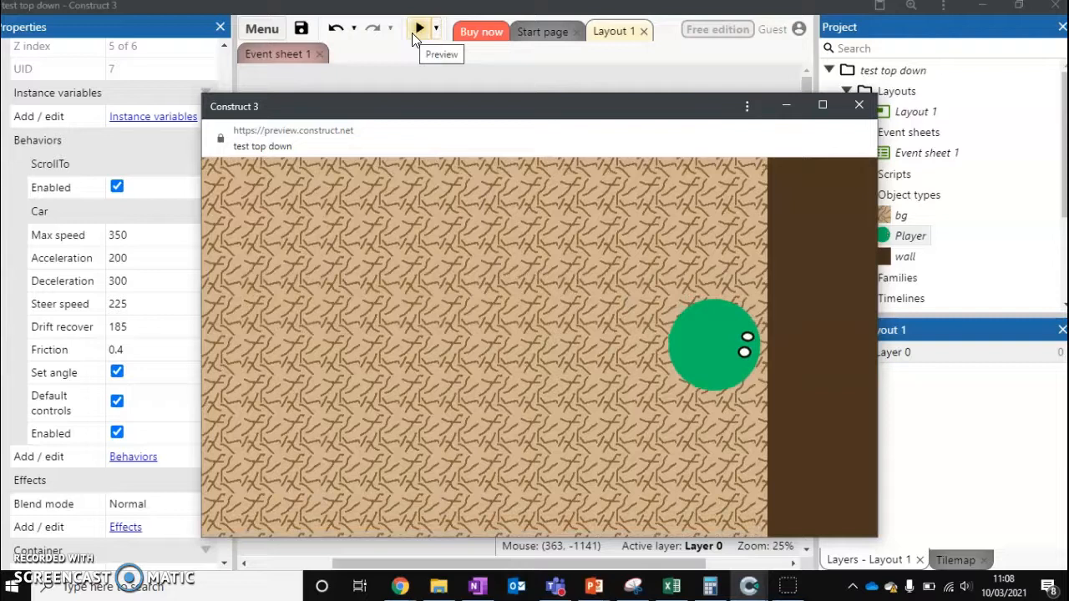
{"action": "mouse_move", "coordinate": [798, 117]}
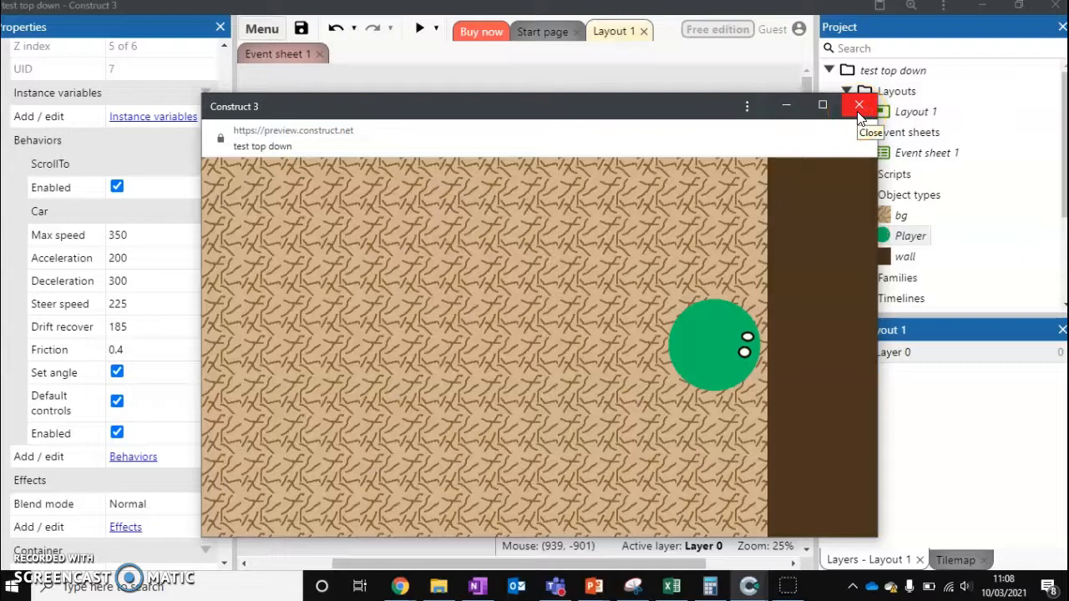
{"action": "left_click", "coordinate": [859, 106]}
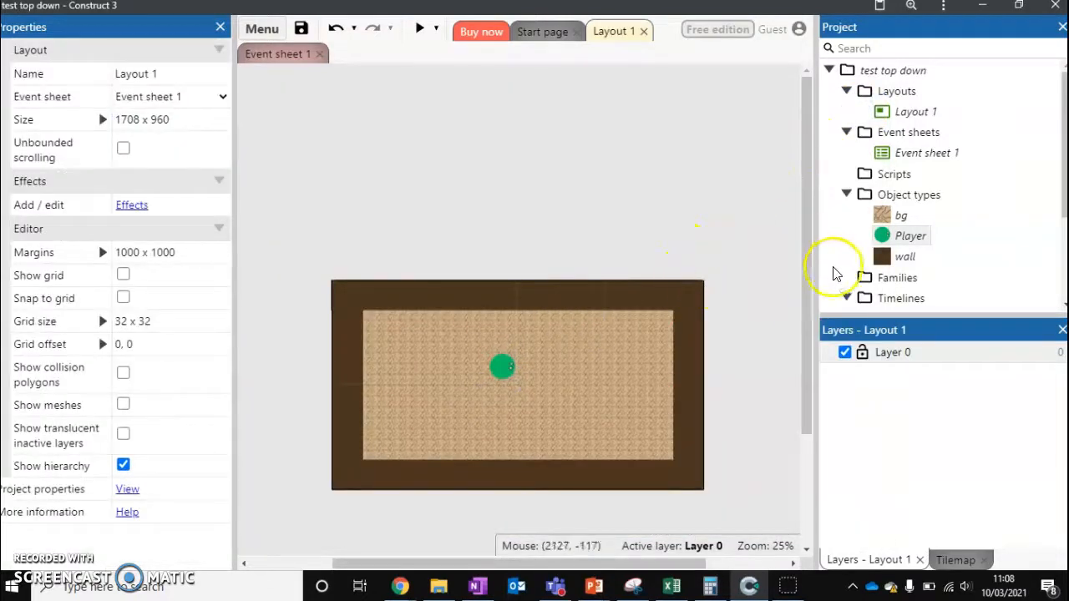
{"action": "mouse_move", "coordinate": [886, 242]}
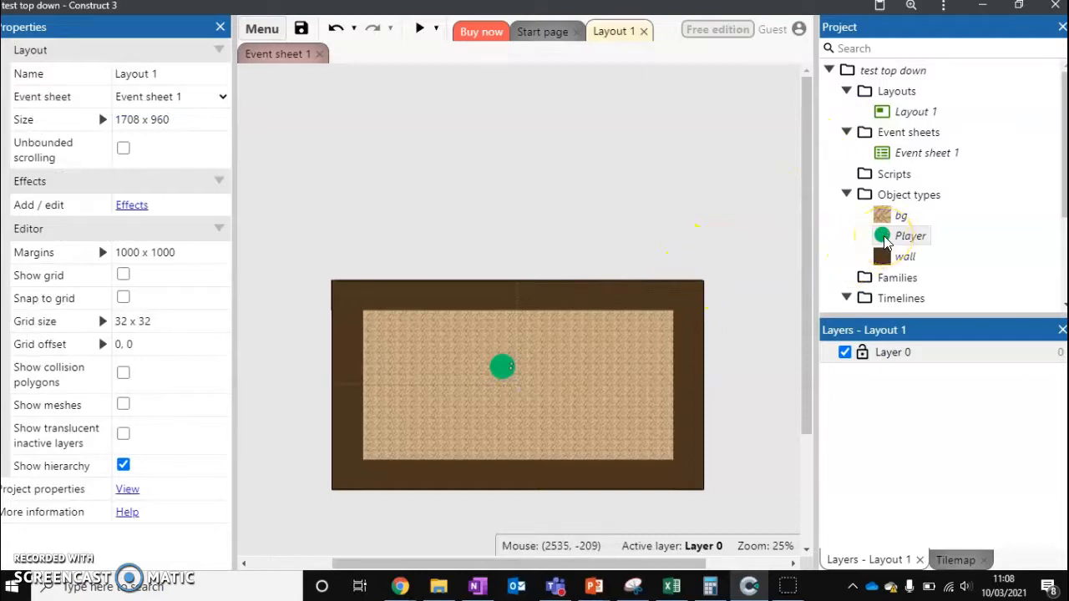
Step: Preview the layout to test the car-steered Player, then close the test window
{"action": "left_click", "coordinate": [421, 28]}
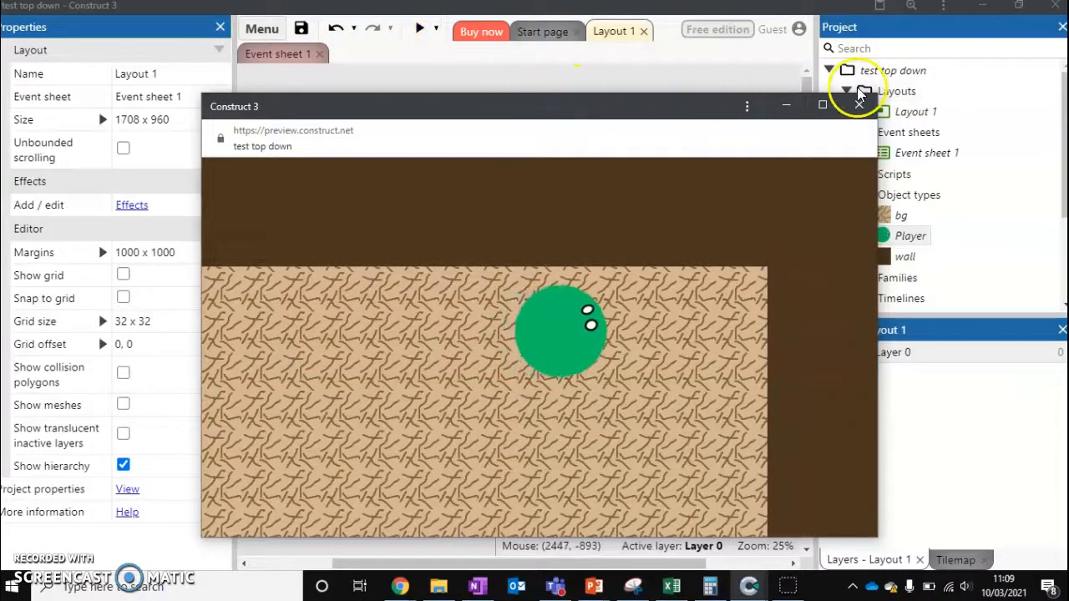
{"action": "left_click", "coordinate": [859, 104]}
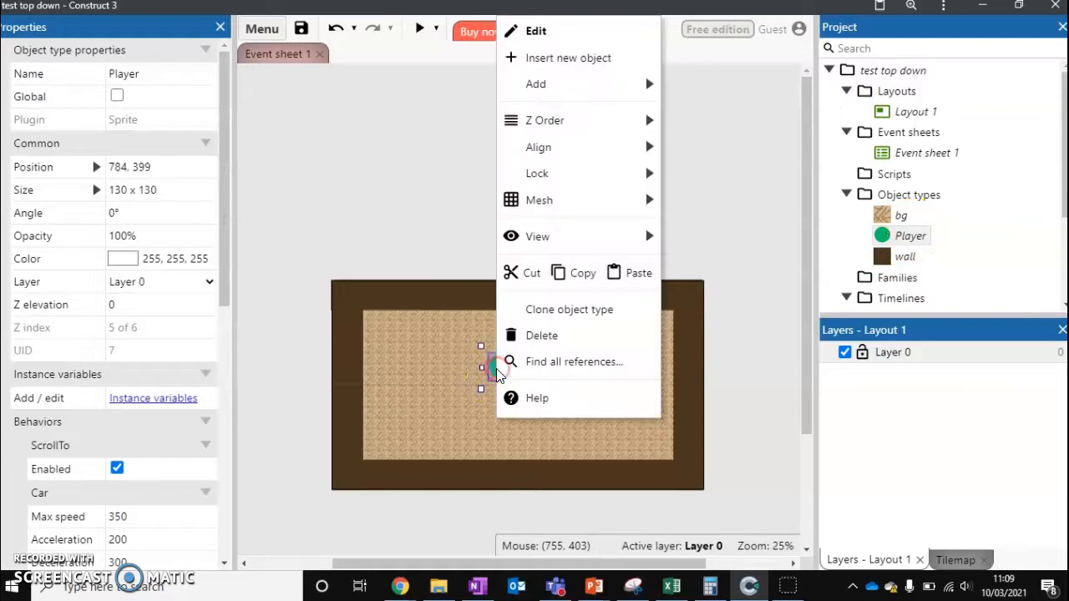
Step: In the Animations Editor's collision polygon tool, pull the left and lower-right points onto the circle
{"action": "left_click", "coordinate": [535, 31]}
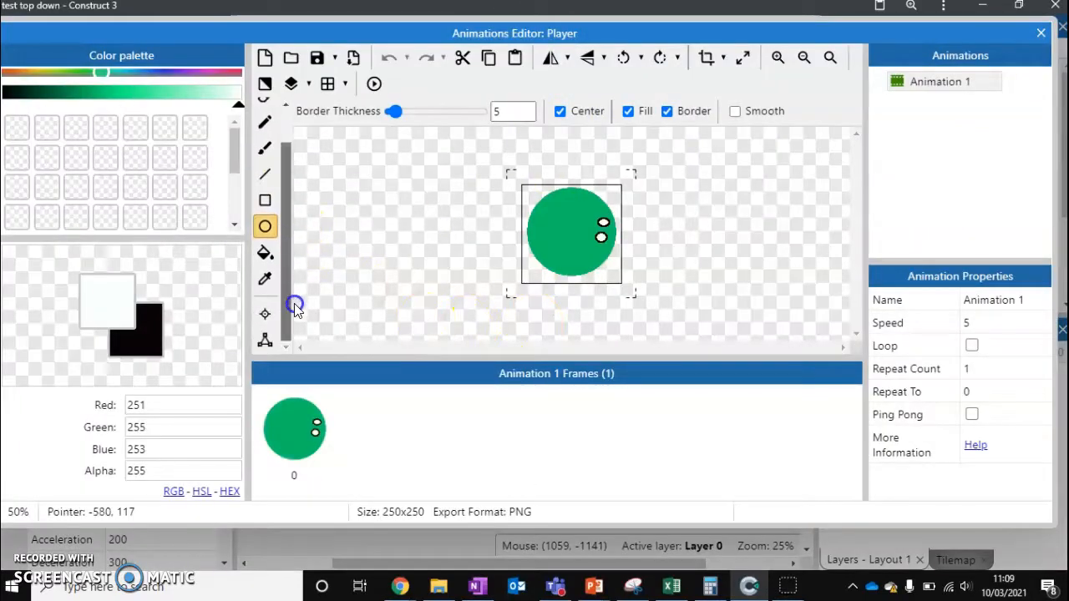
{"action": "left_click", "coordinate": [264, 340]}
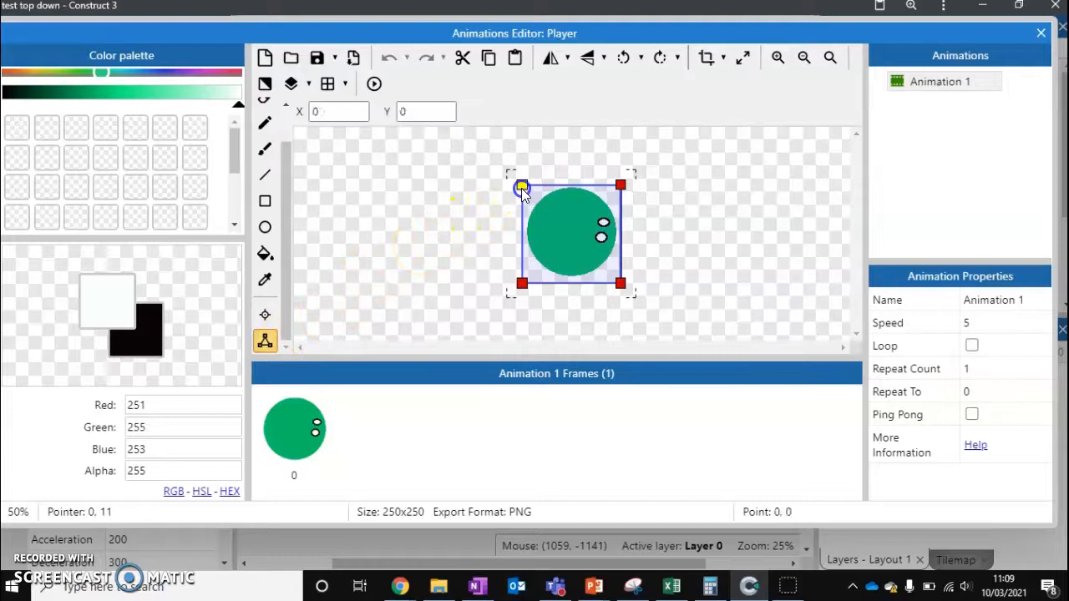
{"action": "left_click_drag", "start_coordinate": [521, 185], "coordinate": [538, 201]}
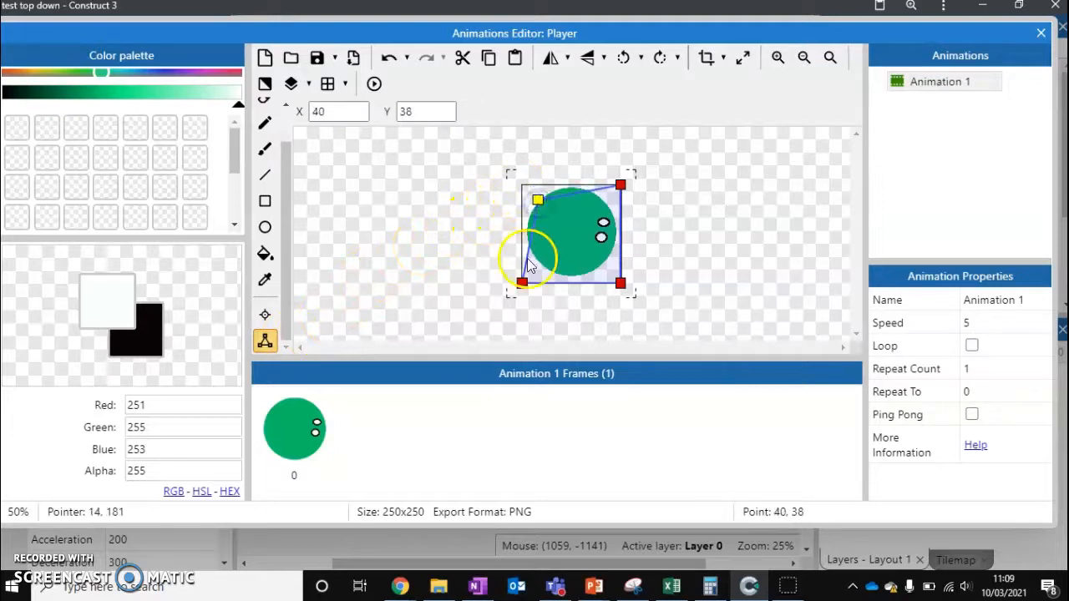
{"action": "left_click_drag", "start_coordinate": [535, 204], "coordinate": [525, 231]}
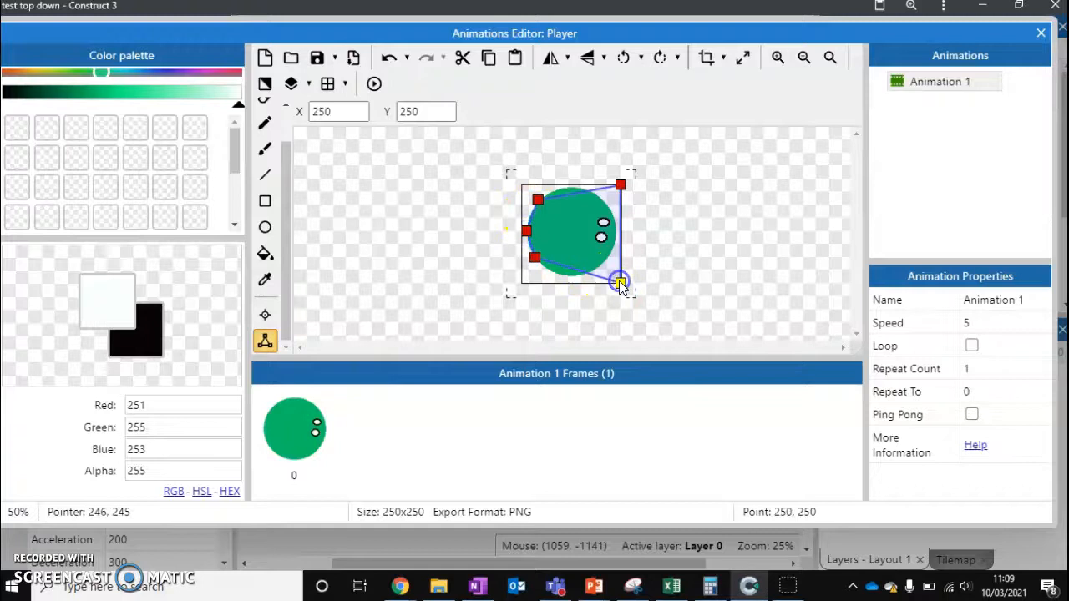
{"action": "left_click_drag", "start_coordinate": [621, 283], "coordinate": [571, 270]}
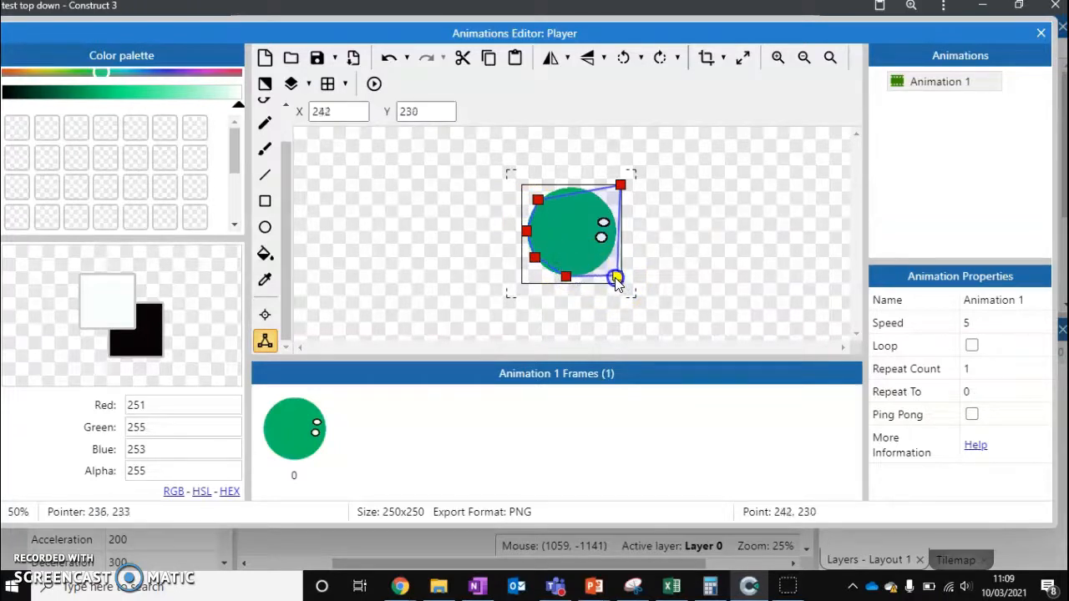
{"action": "left_click_drag", "start_coordinate": [616, 278], "coordinate": [603, 267]}
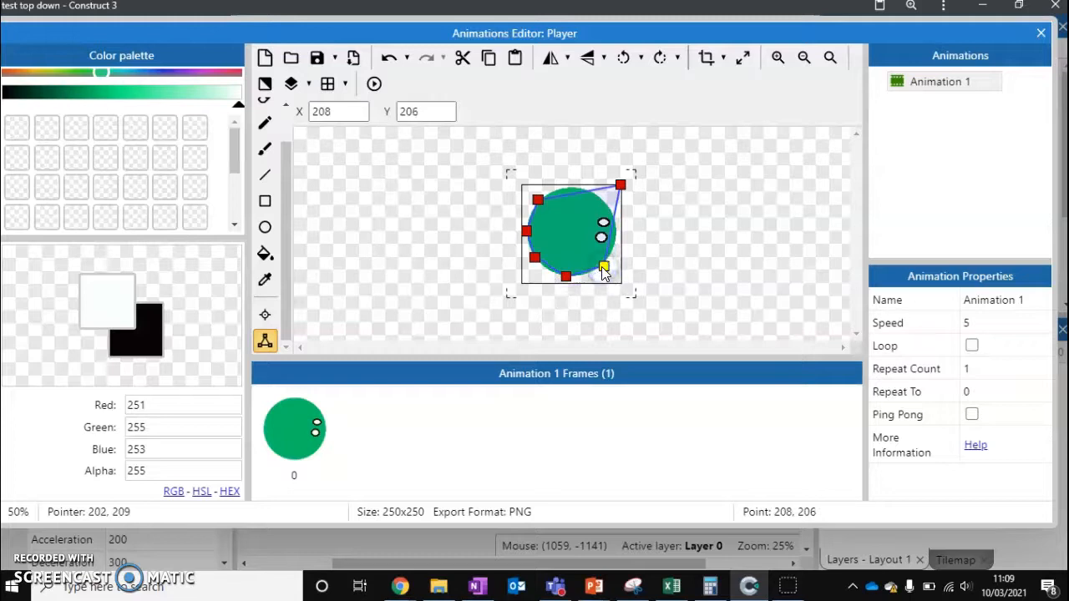
Step: Place the right-side and top points to complete the octagon, then leave the editor
{"action": "left_click_drag", "start_coordinate": [604, 269], "coordinate": [622, 185]}
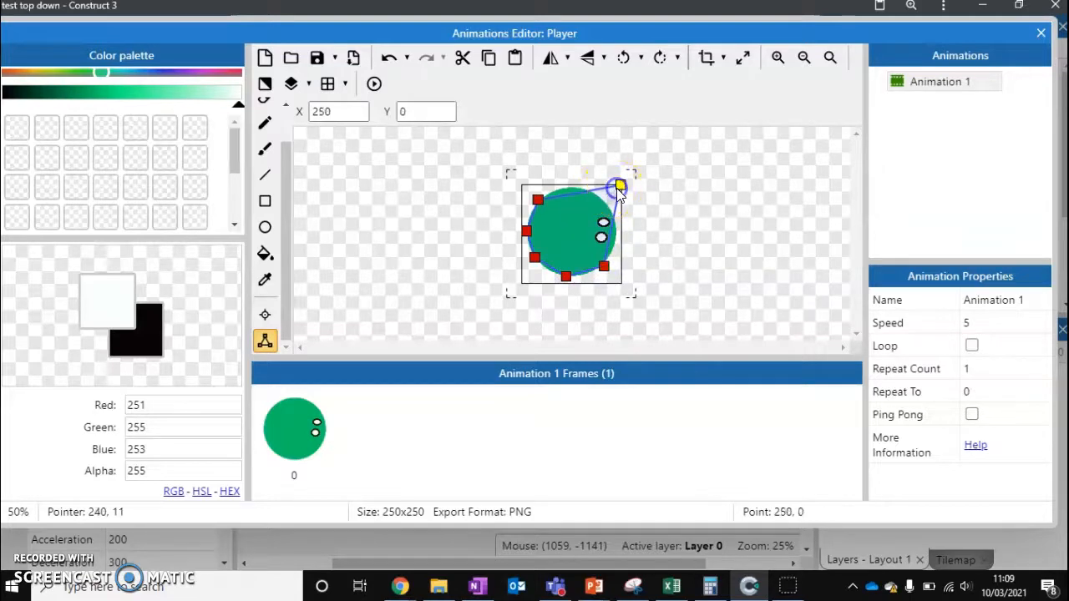
{"action": "left_click_drag", "start_coordinate": [620, 185], "coordinate": [603, 225]}
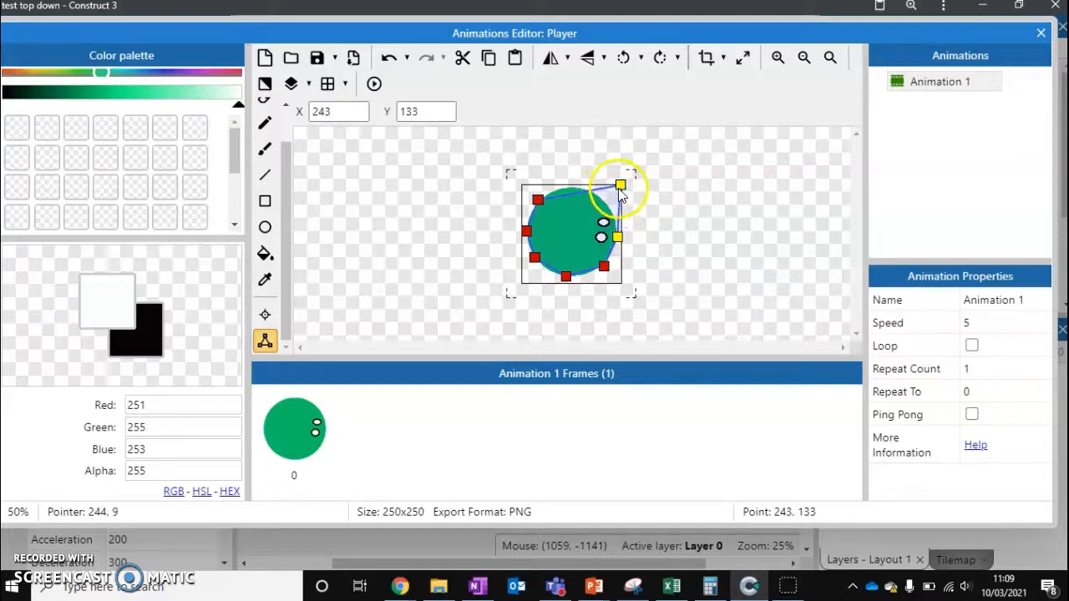
{"action": "left_click_drag", "start_coordinate": [622, 185], "coordinate": [605, 204]}
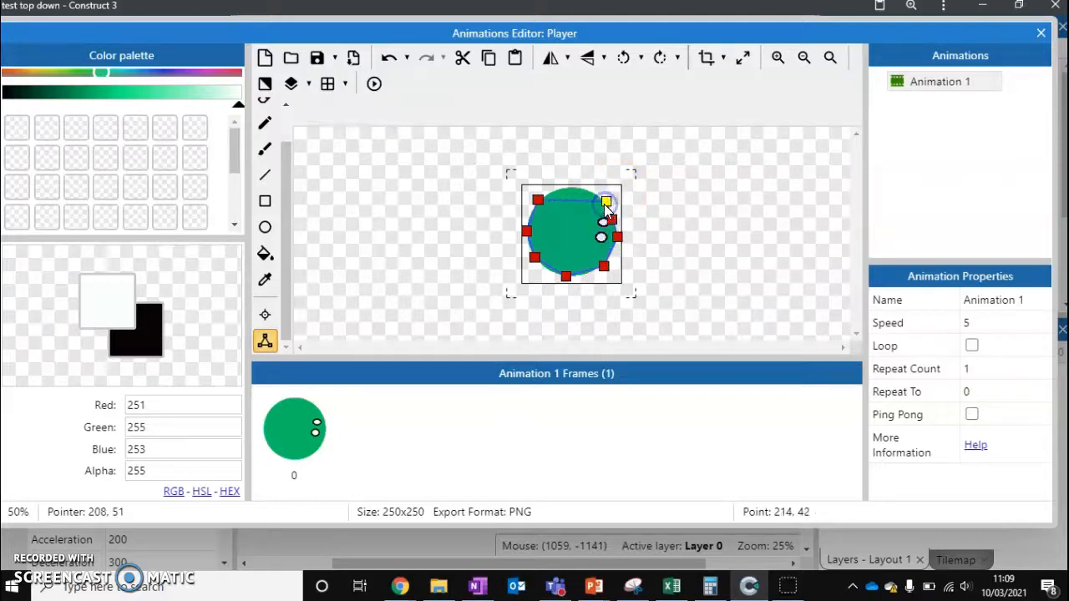
{"action": "left_click_drag", "start_coordinate": [605, 202], "coordinate": [571, 187]}
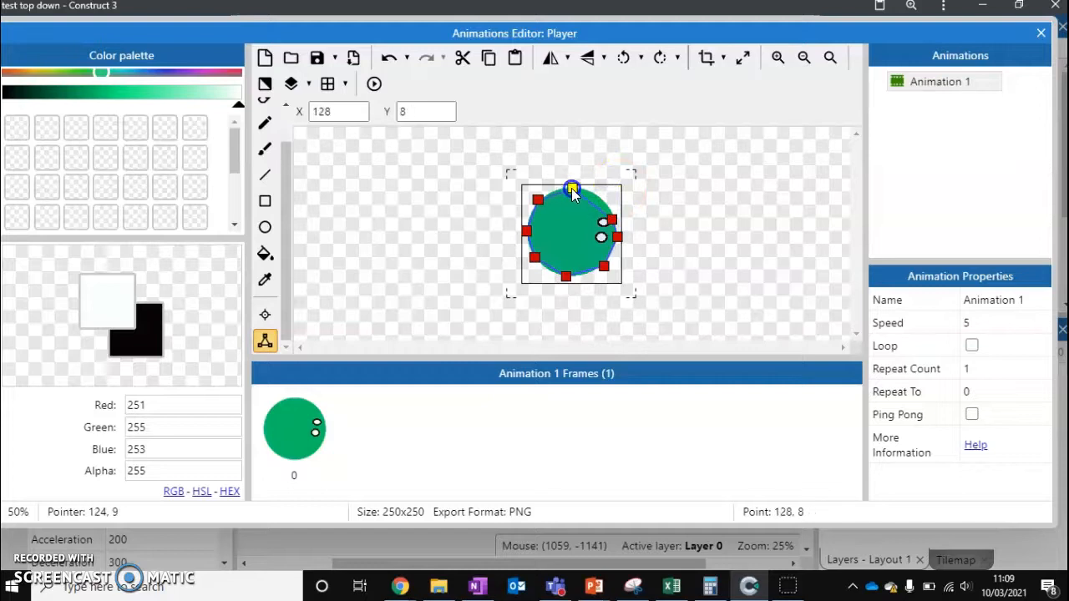
{"action": "left_click_drag", "start_coordinate": [571, 187], "coordinate": [601, 214]}
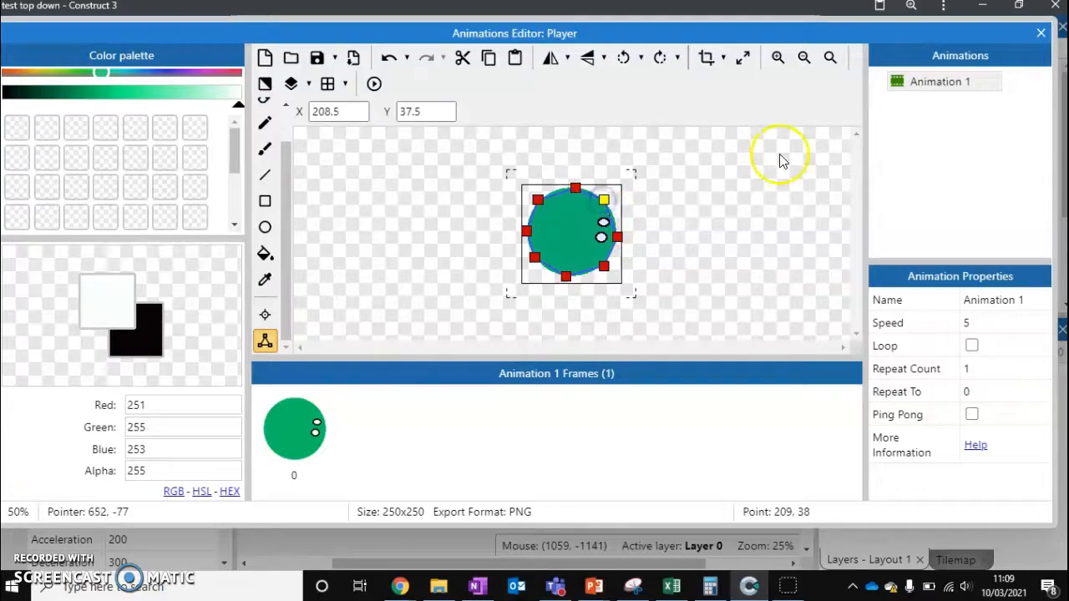
{"action": "left_click", "coordinate": [1041, 34]}
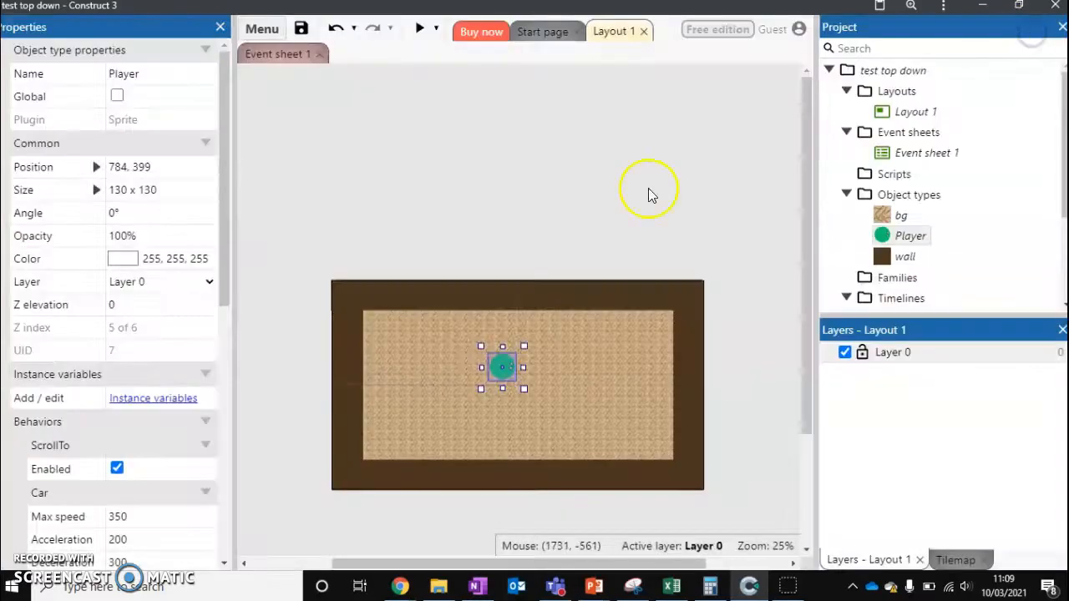
Step: Preview the layout again to test the new collision shape
{"action": "left_click", "coordinate": [421, 28]}
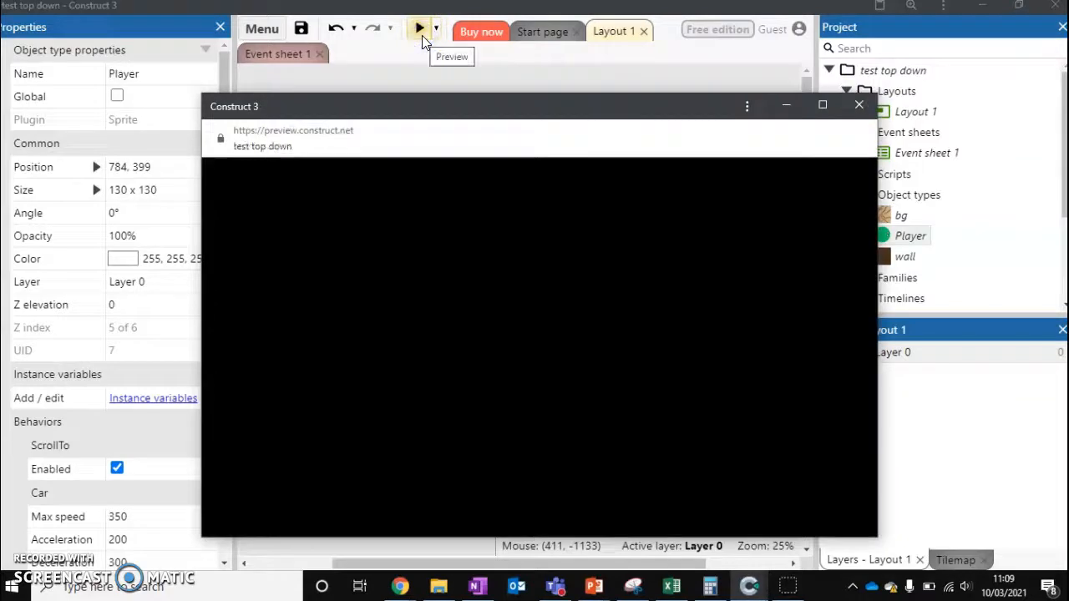
{"action": "left_click", "coordinate": [420, 28]}
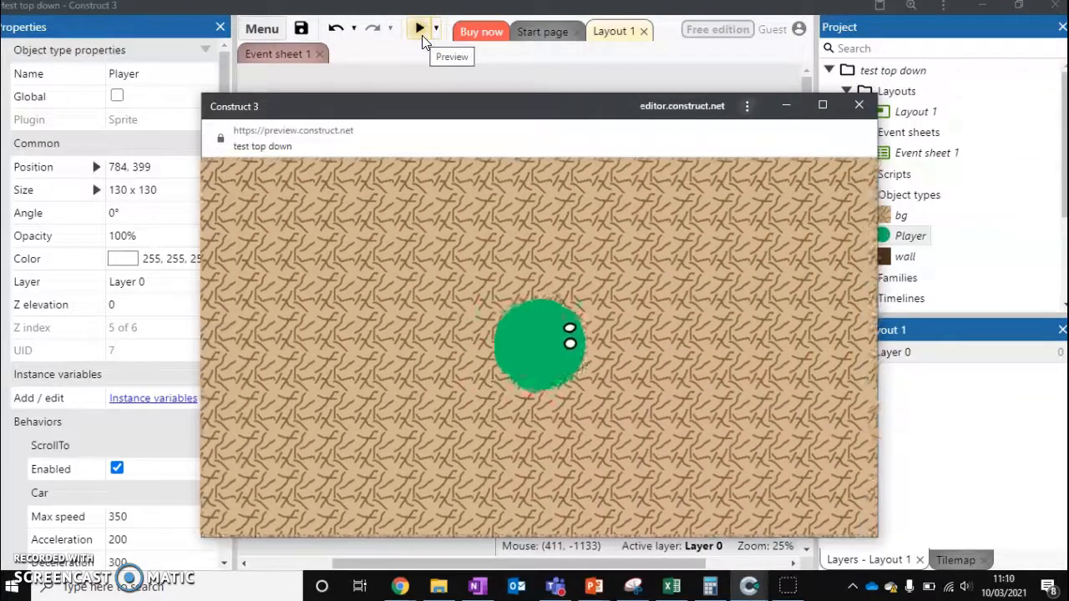